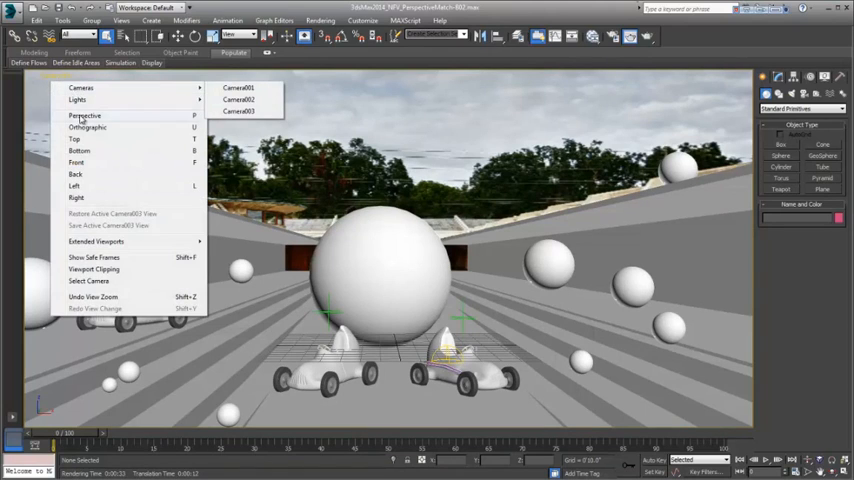
Step: Switch the viewport from Camera003 to Perspective, then reopen the Point-of-View menu
left_click(85, 116)
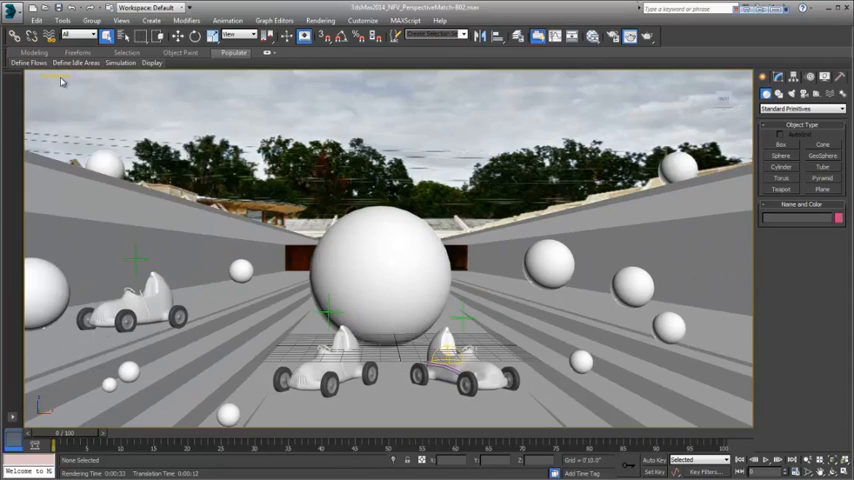
left_click(60, 82)
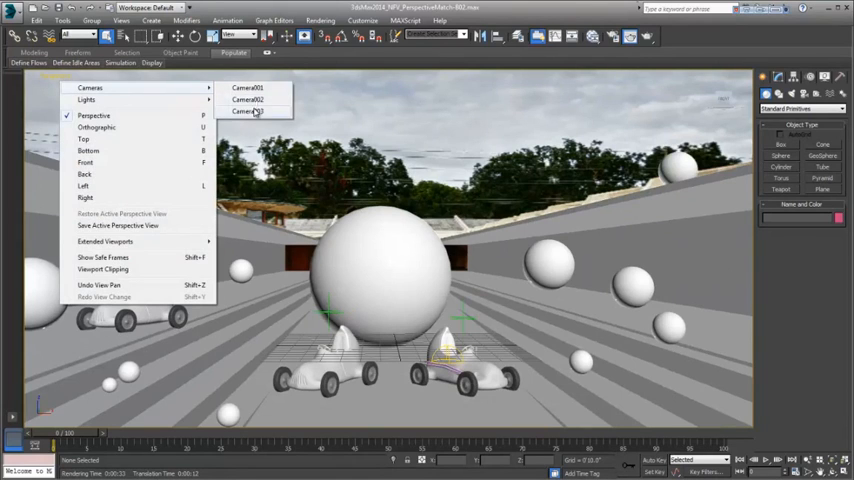
Step: View through Camera003 and enable 2D Pan Zoom Mode for that viewport
left_click(250, 111)
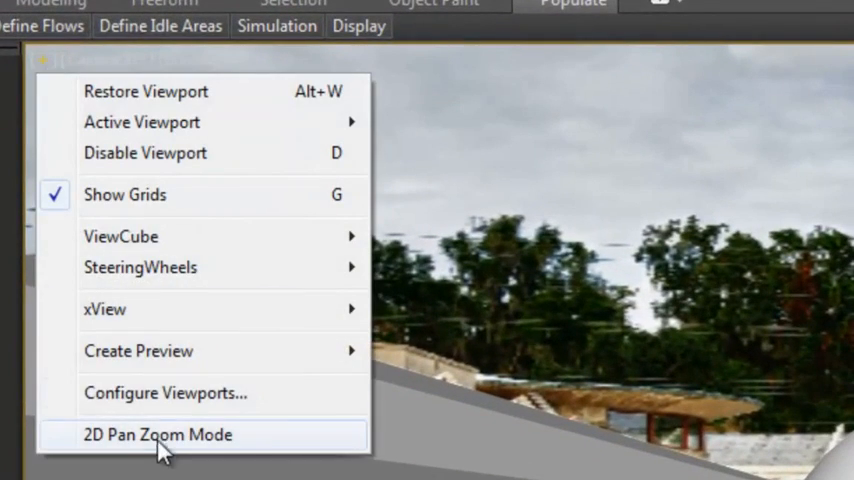
left_click(157, 434)
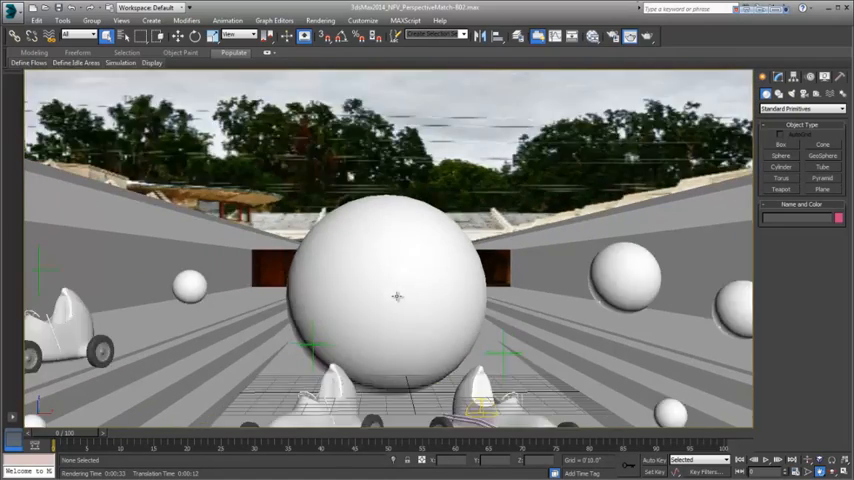
mouse_move(393, 251)
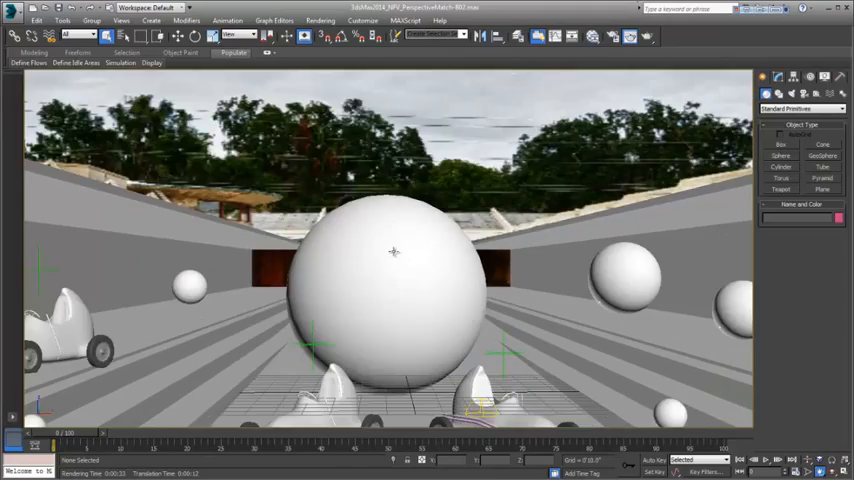